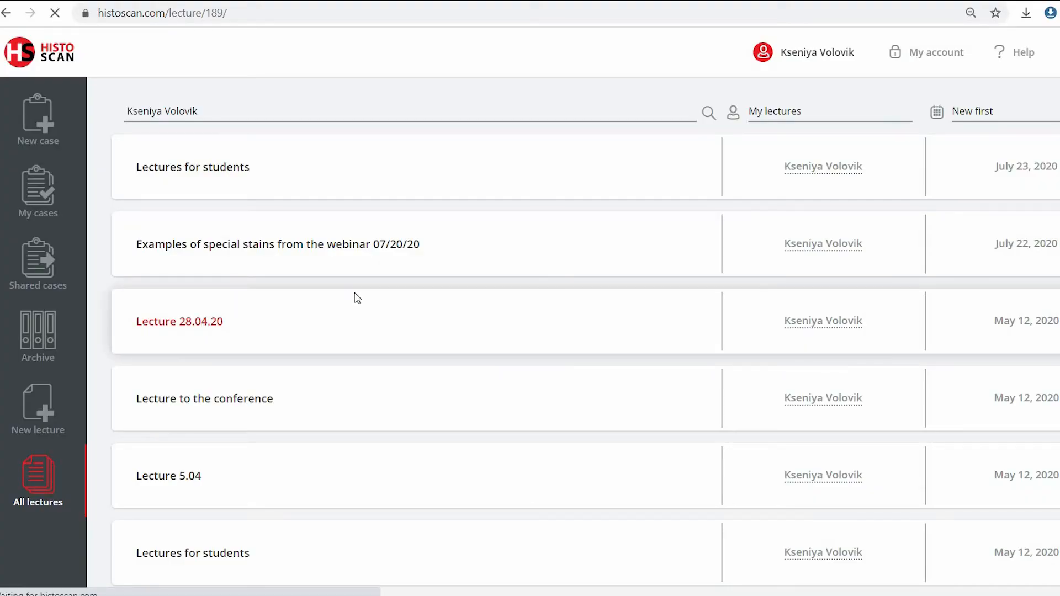
Show the Lecture 28.04.20 digital slide in the full-screen viewer.
left_click(178, 322)
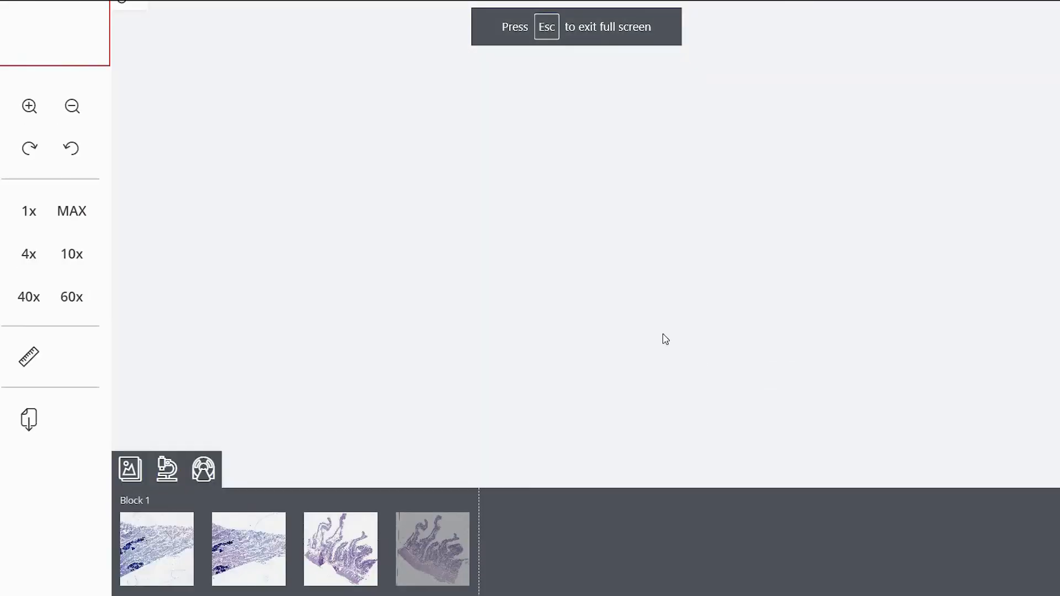
Magnify the Block 1 intestinal tissue slide to 10x from the left toolbar.
left_click(340, 548)
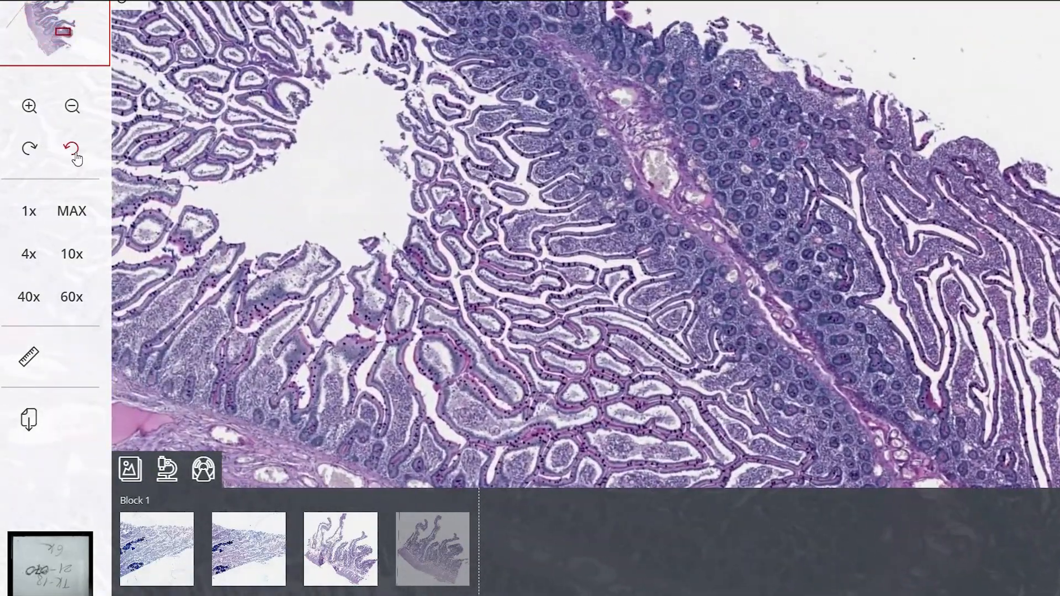
left_click(70, 254)
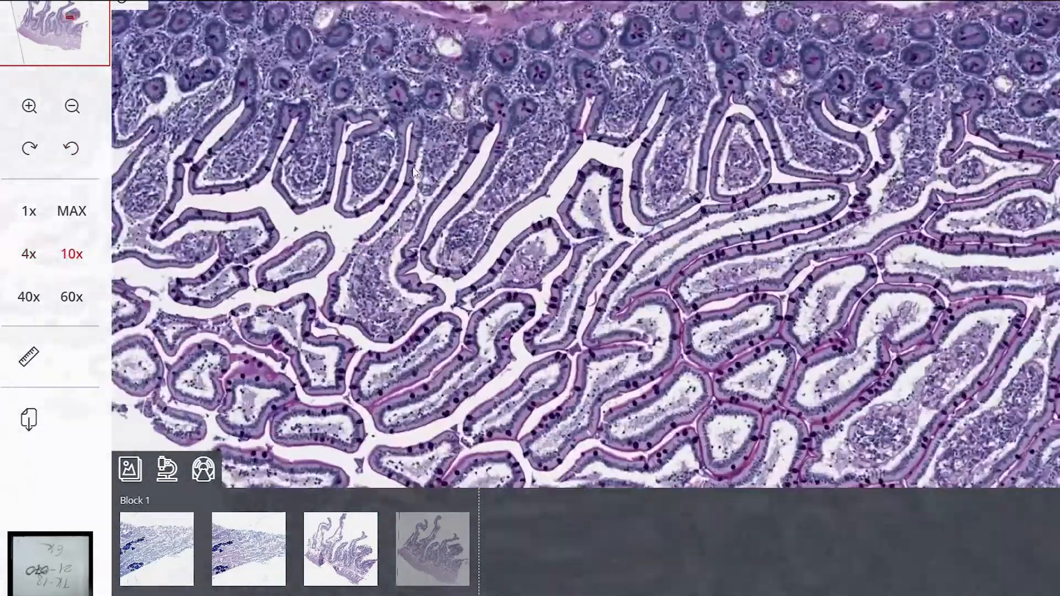